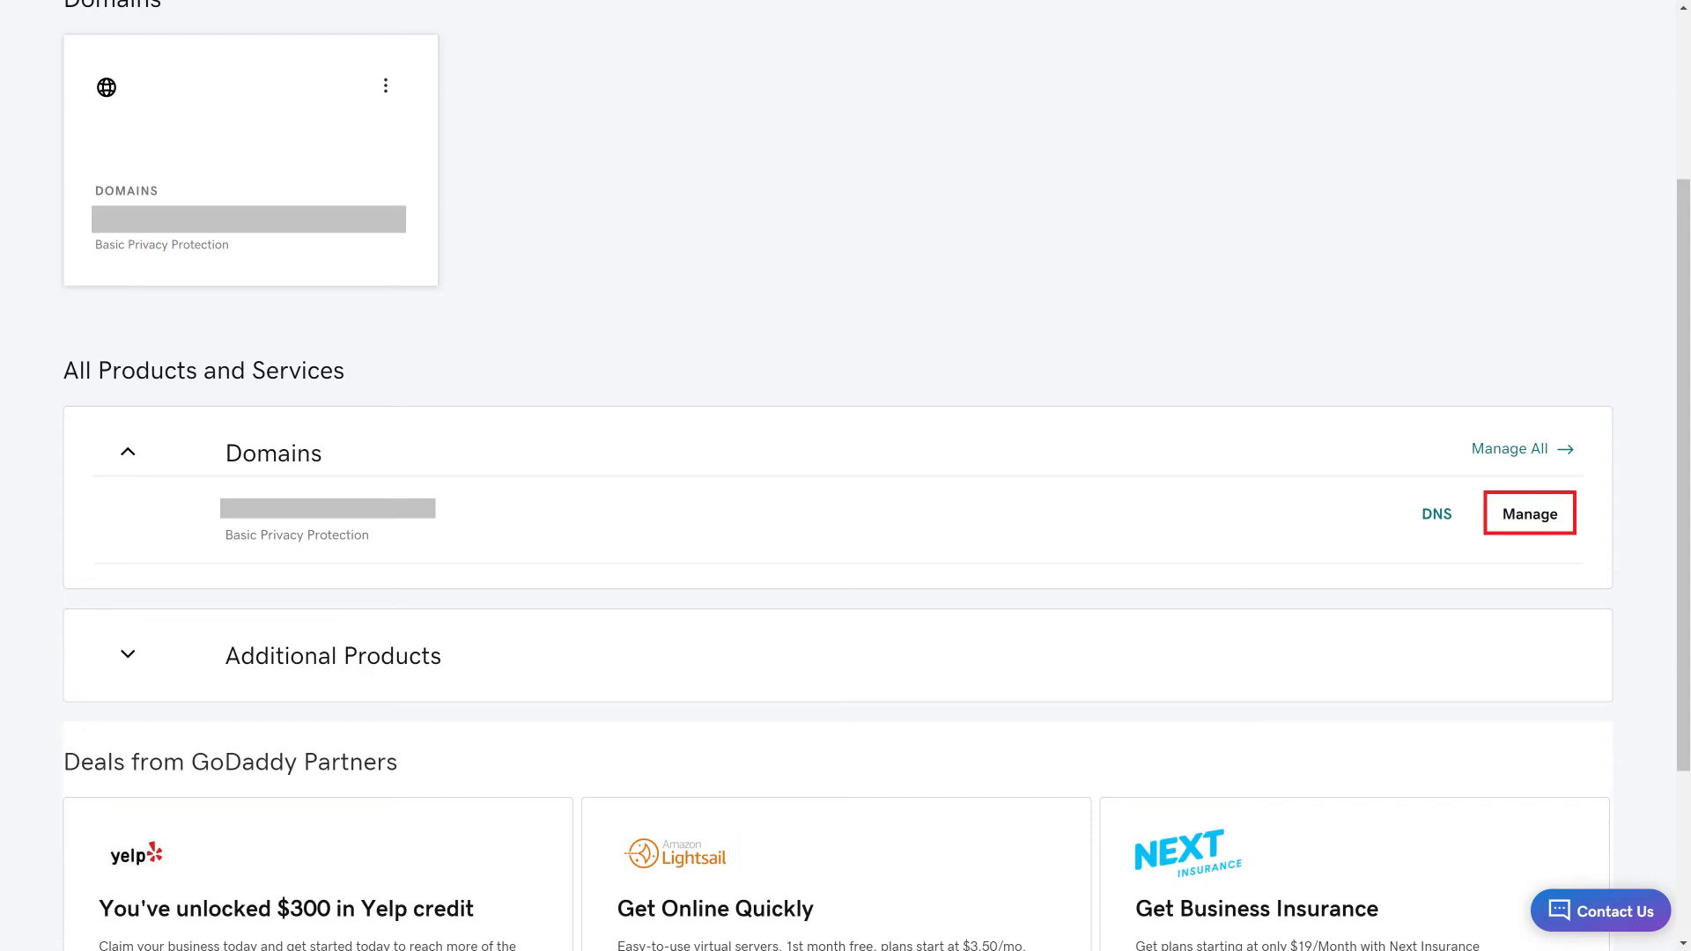
# - Go to the Domain Settings page for the account's domain via Manage
pyautogui.click(1529, 513)
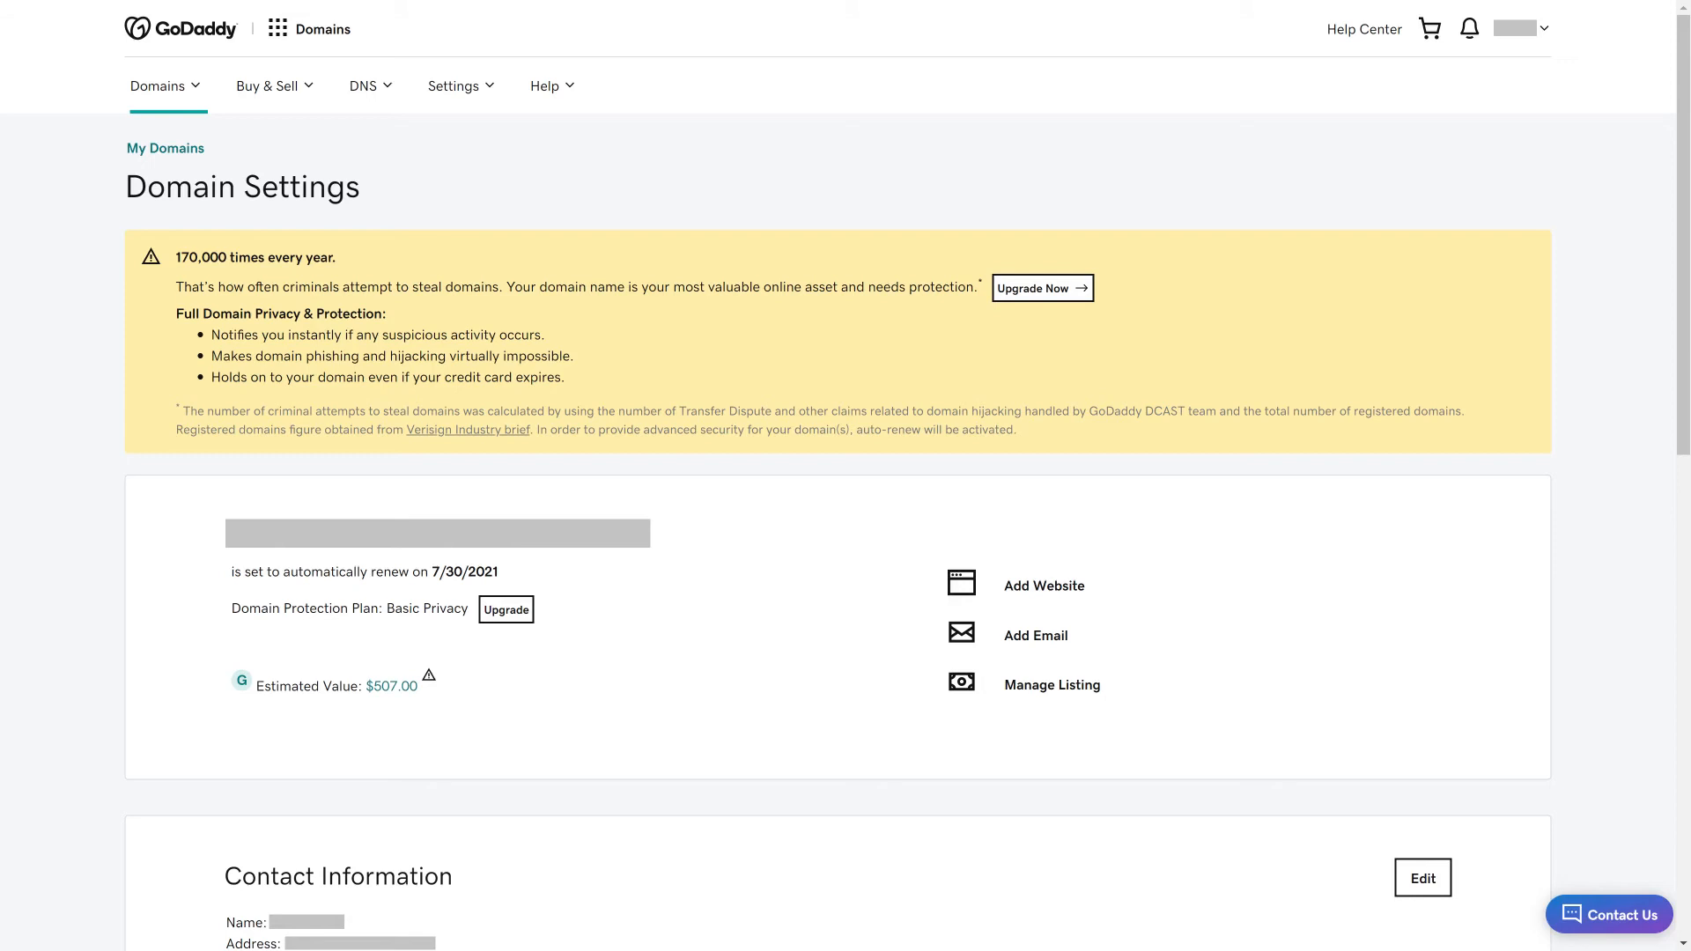
# - Start deleting the domain from the Delete domain link under Additional Settings
pyautogui.scroll(-3)
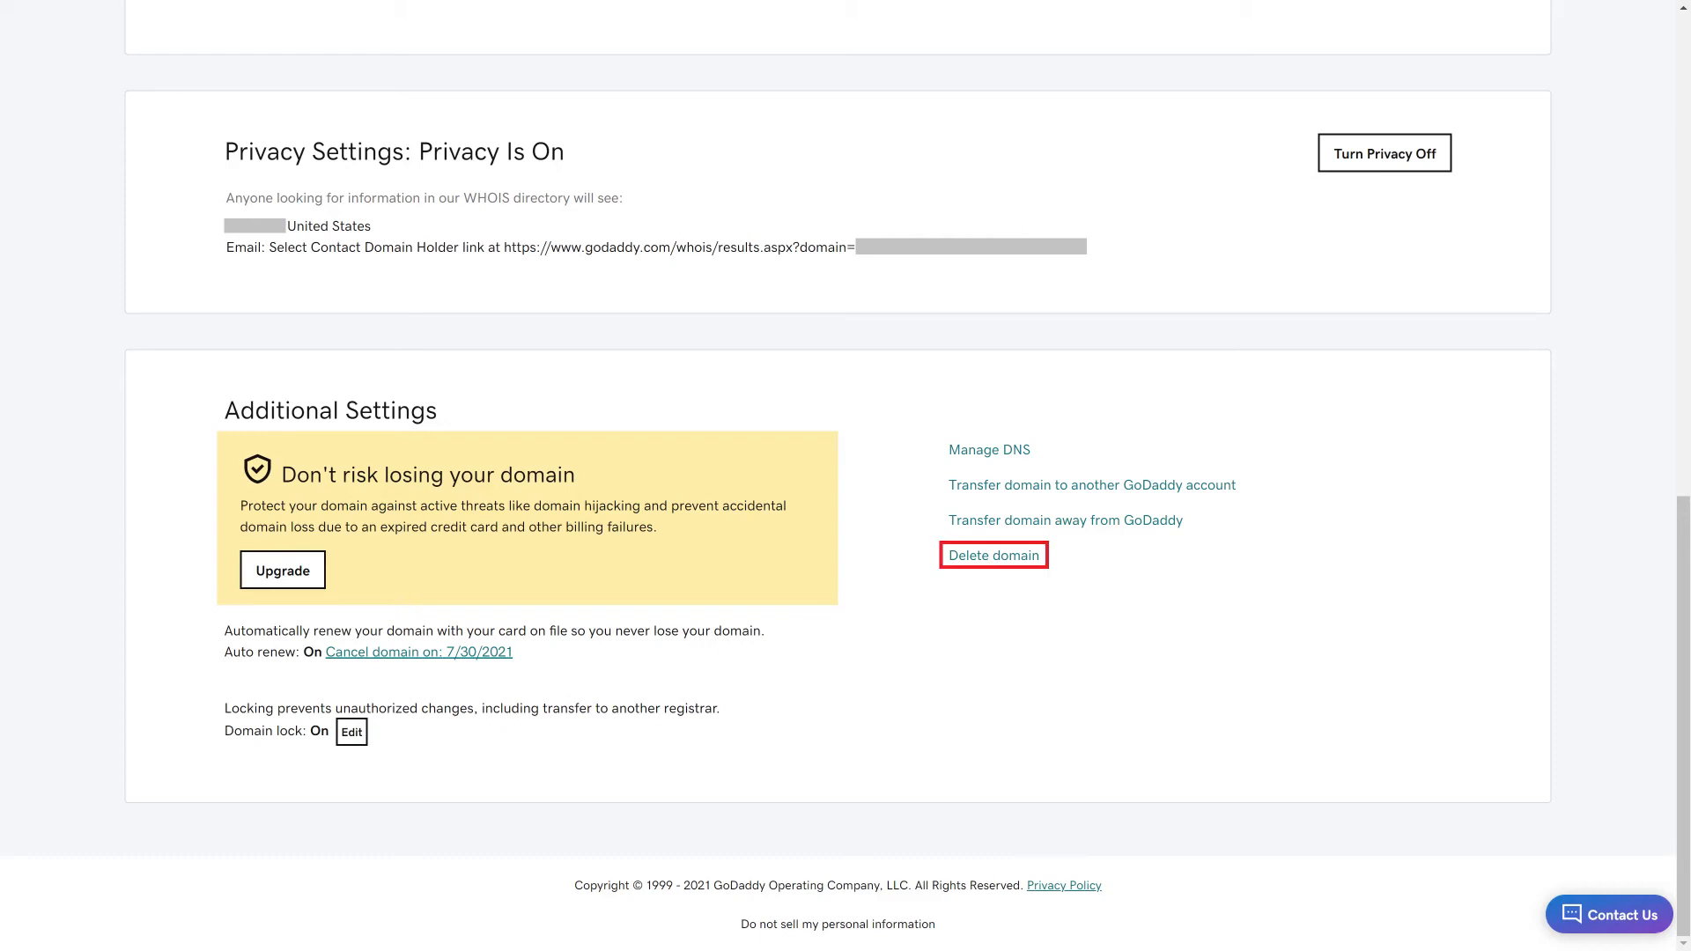
pyautogui.click(992, 555)
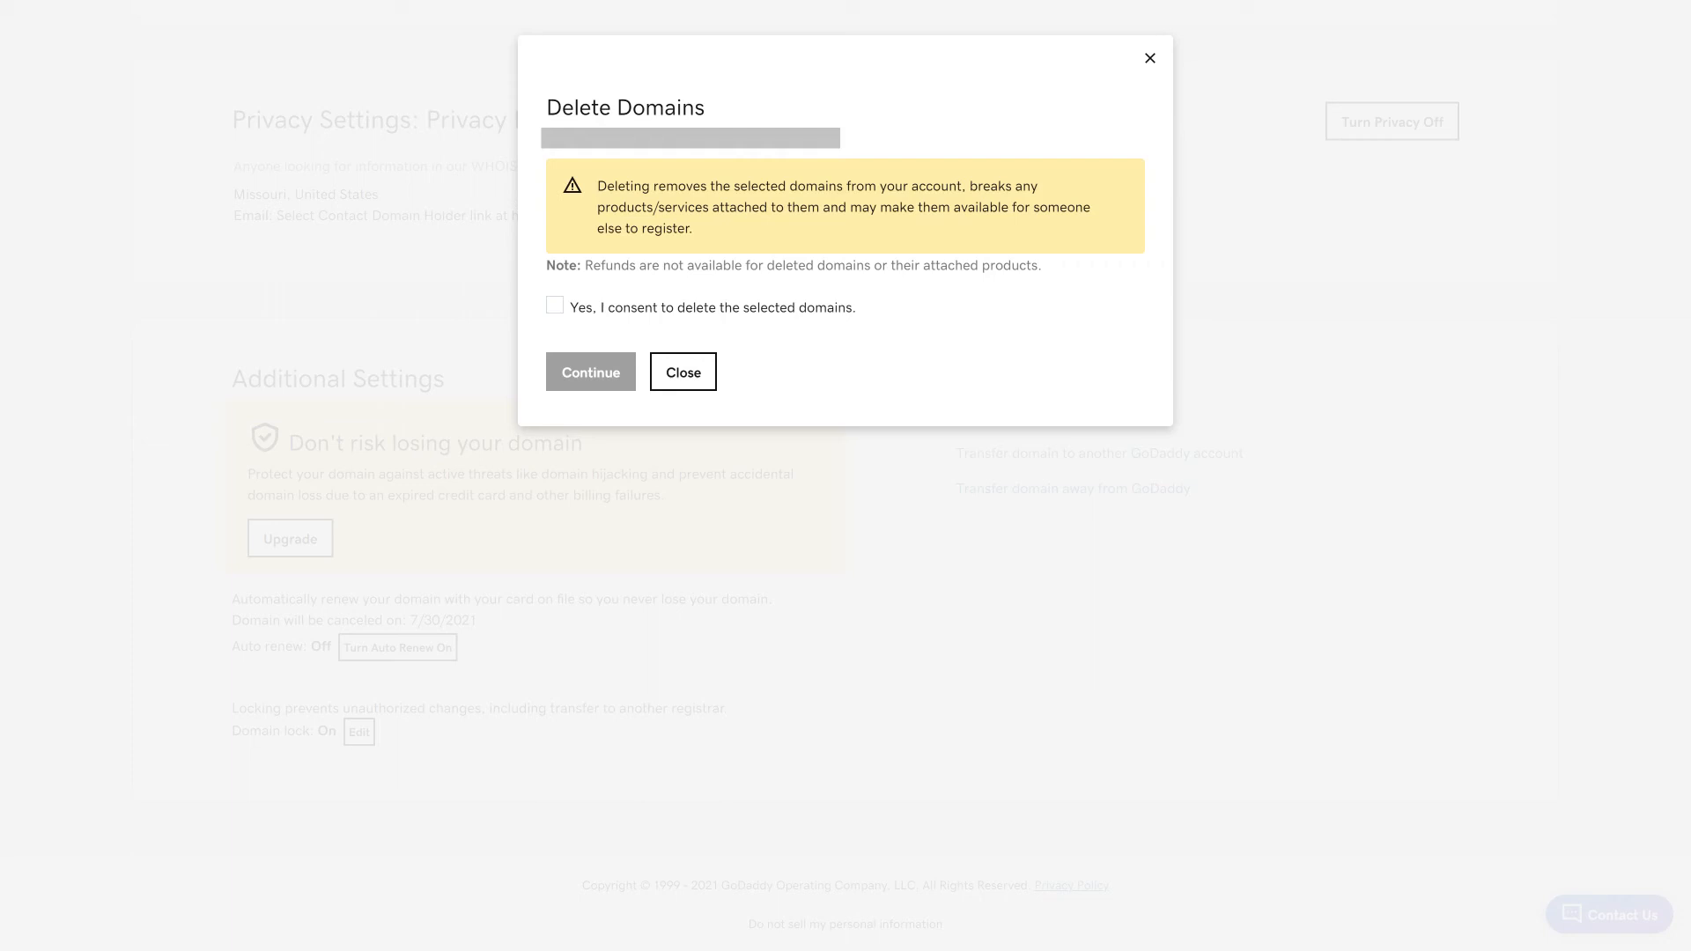
# - Tick 'Yes, I consent to delete the selected domains.' so Continue becomes available
pyautogui.click(553, 305)
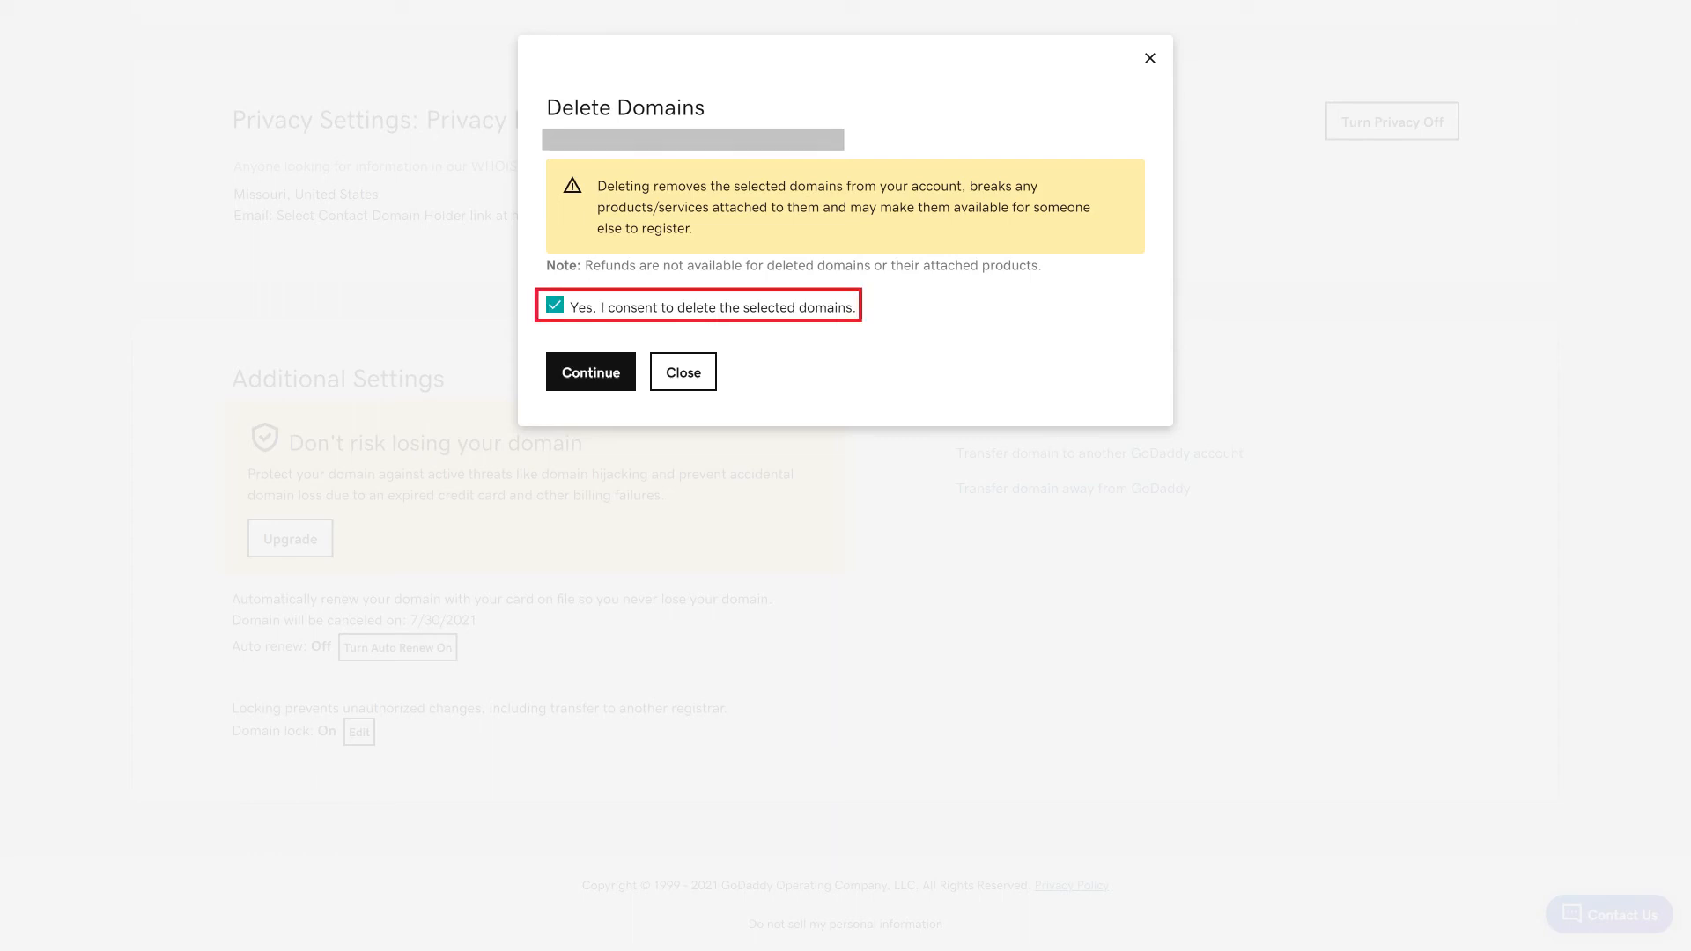
pyautogui.moveTo(590, 372)
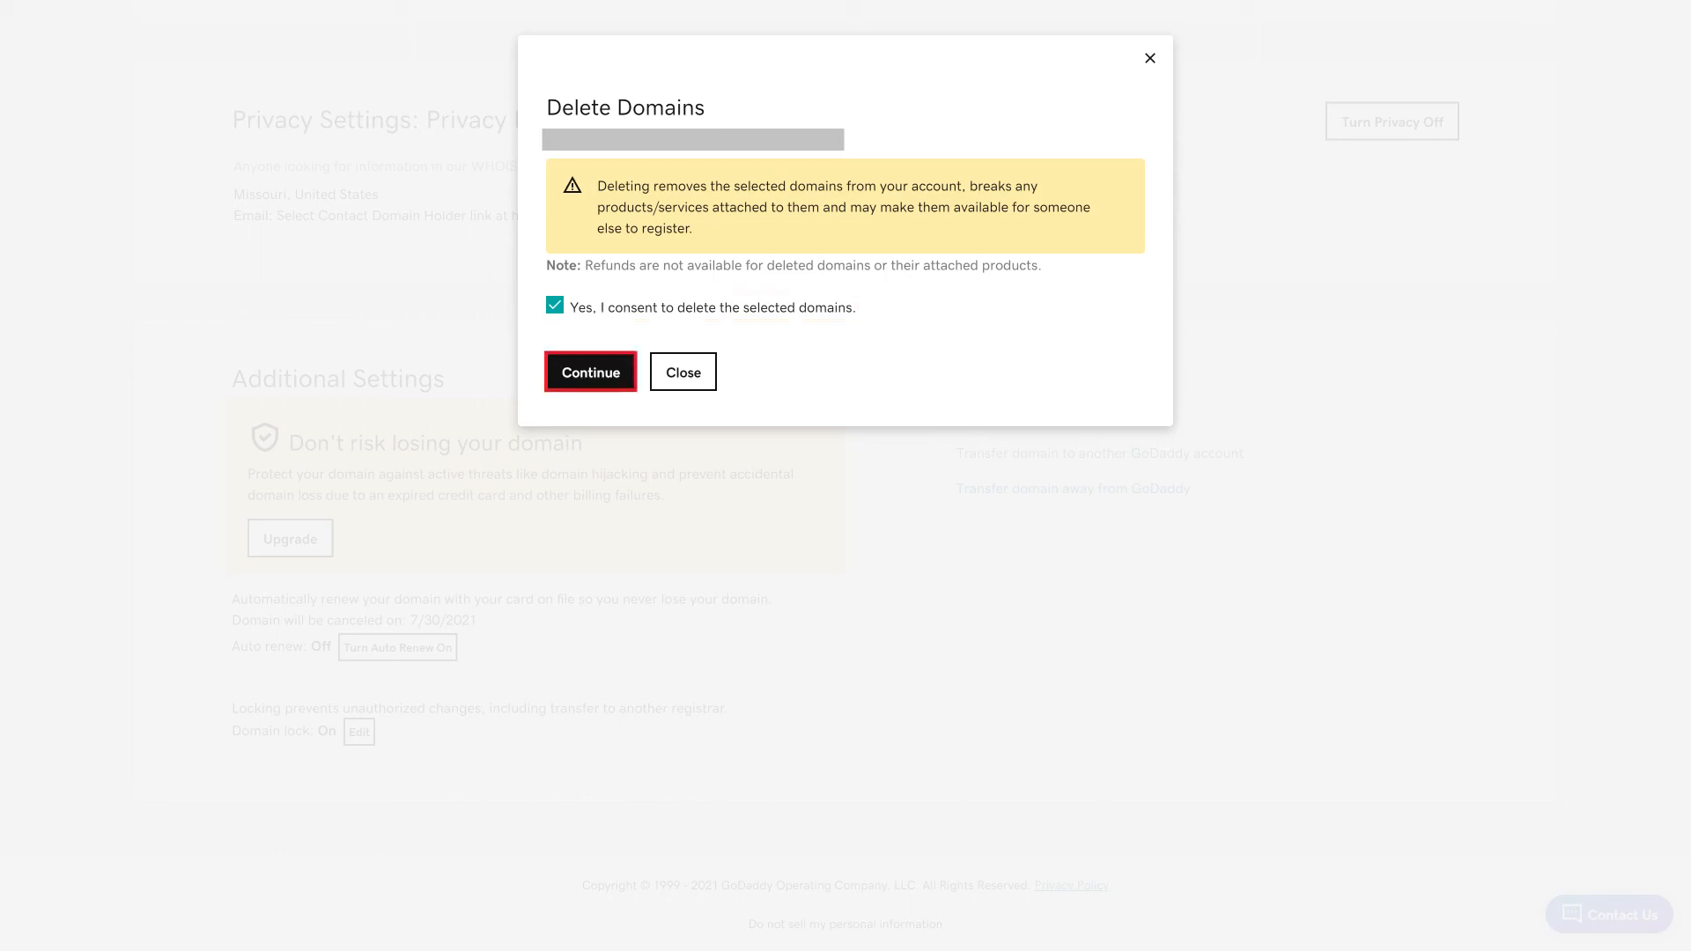